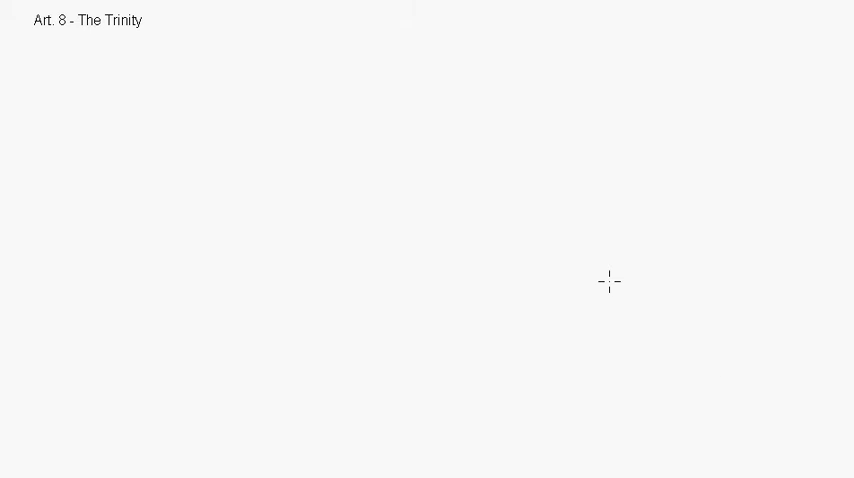
mouse_move(108, 36)
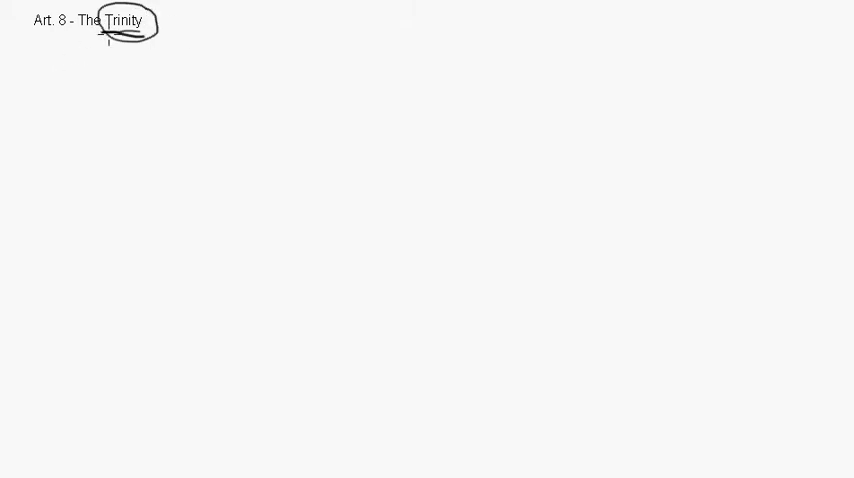
Handwrite 'Tri-une' with '3 - 1' beneath it, then 'Mystery - Revealed' with 'Revealed' underlined
left_click_drag(20, 56, 42, 84)
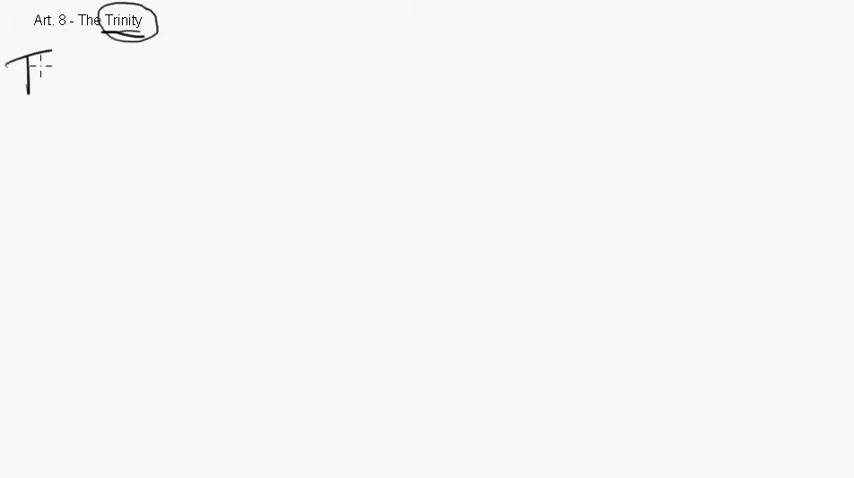
left_click_drag(30, 76, 90, 76)
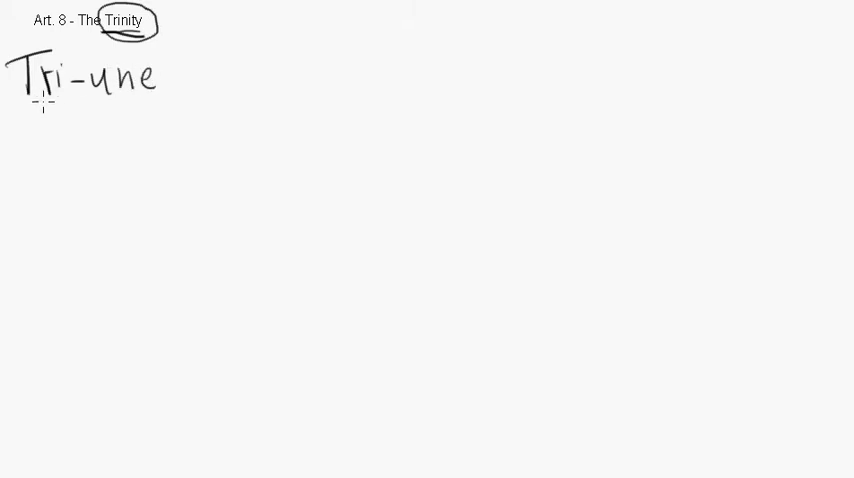
type("3 - 1")
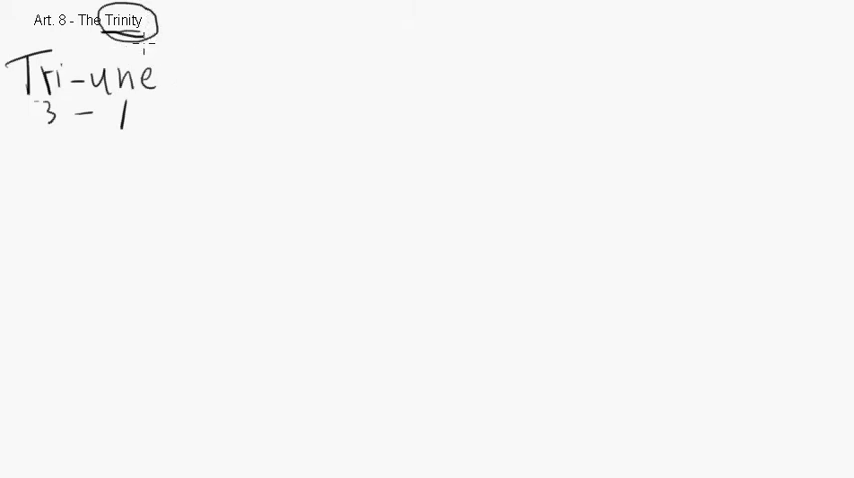
left_click_drag(88, 110, 100, 118)
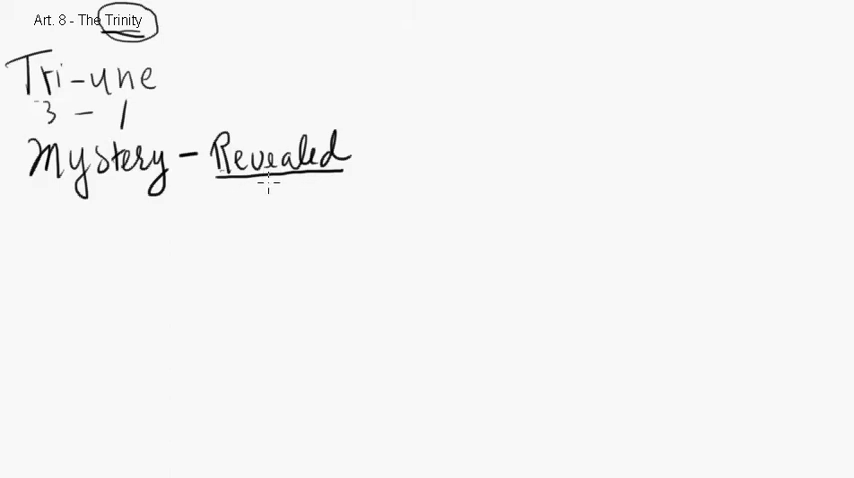
mouse_move(256, 192)
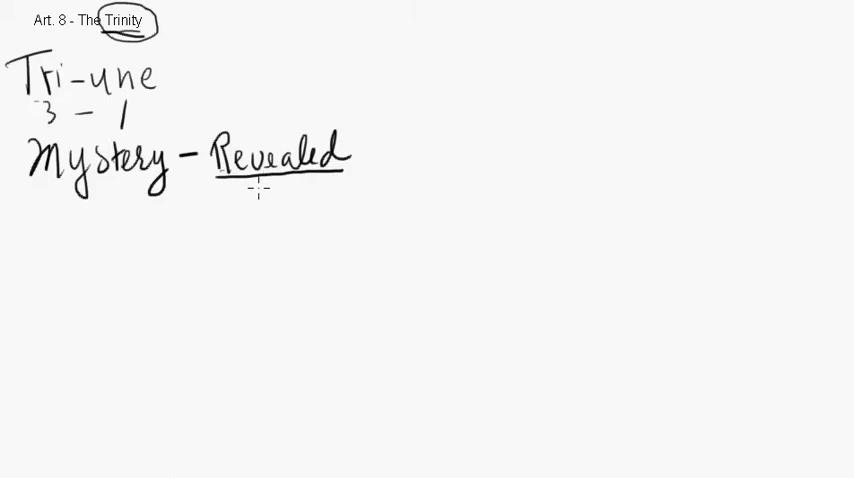
mouse_move(64, 208)
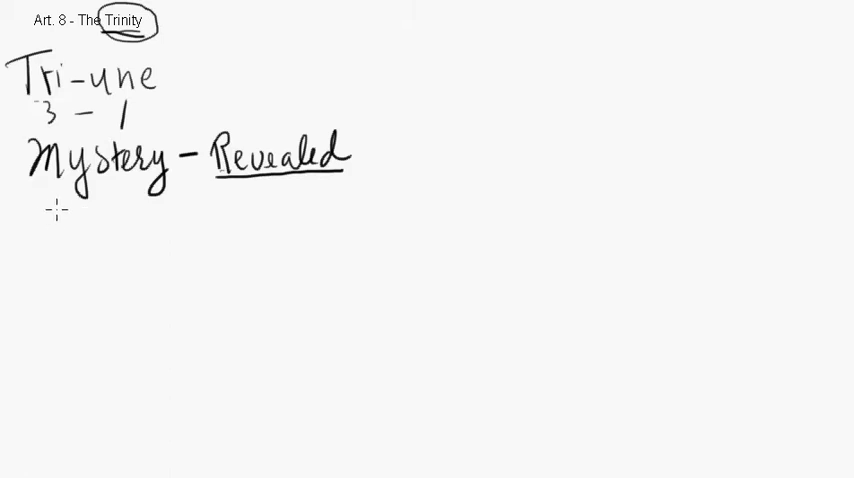
Handwrite 'Gen 1 - Plurality' and 'Us - Our', underlining Gen 1 and Us
type("Gei-")
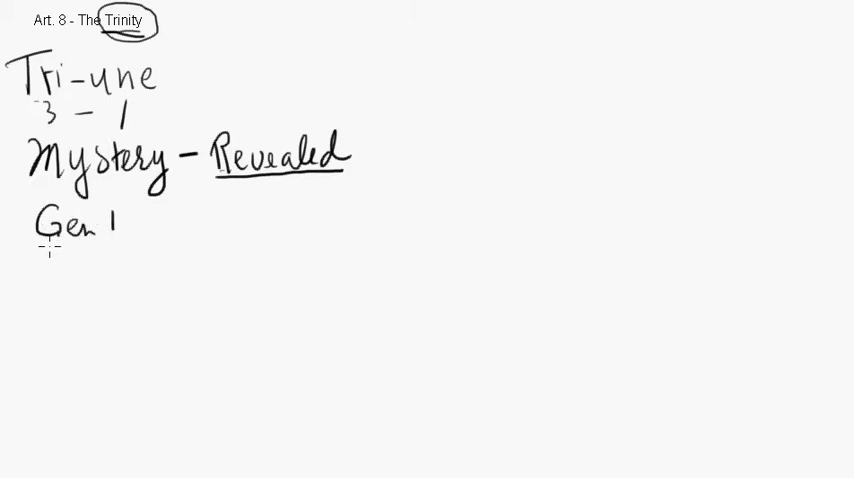
left_click_drag(36, 248, 116, 248)
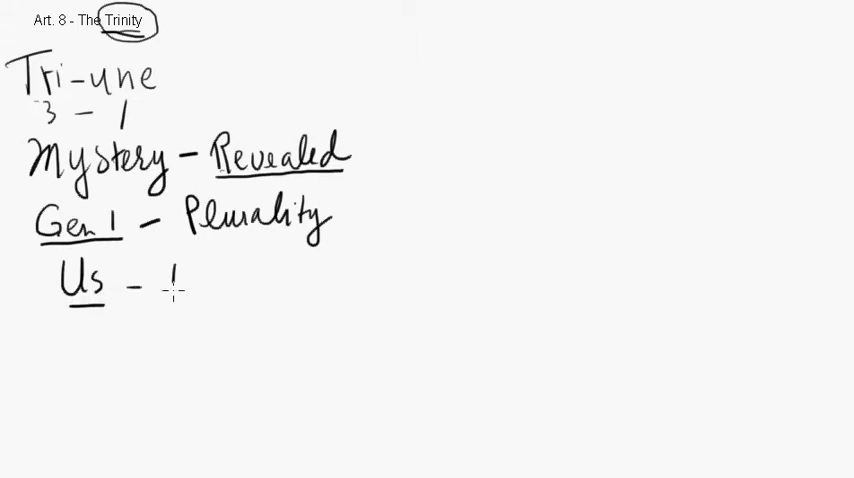
type("Our")
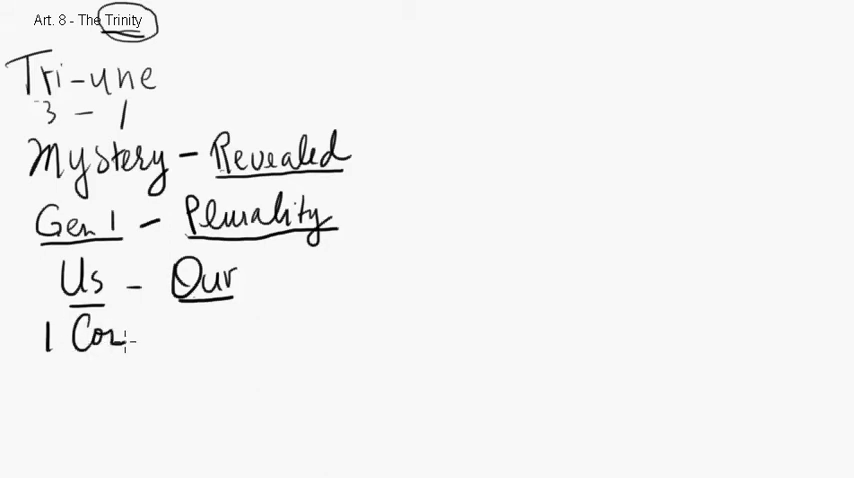
Handwrite '1 Cor 8:4-6' with an arrow to an underlined 'One God'
type("ir")
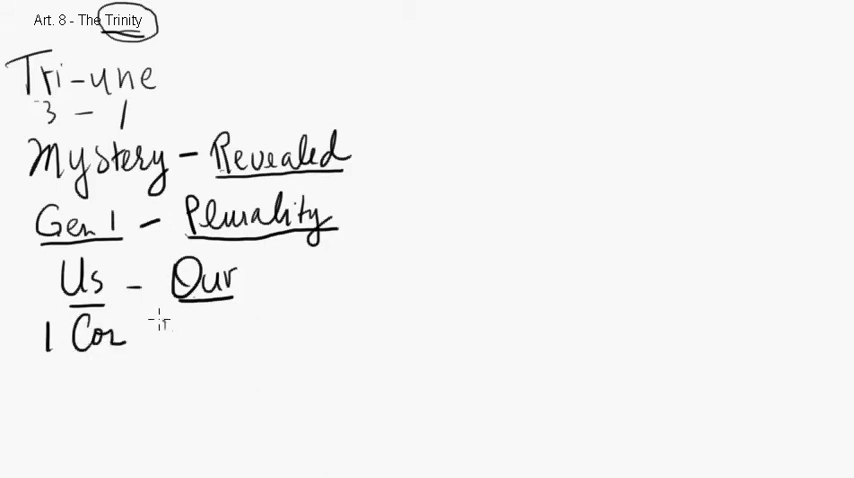
type("8.")
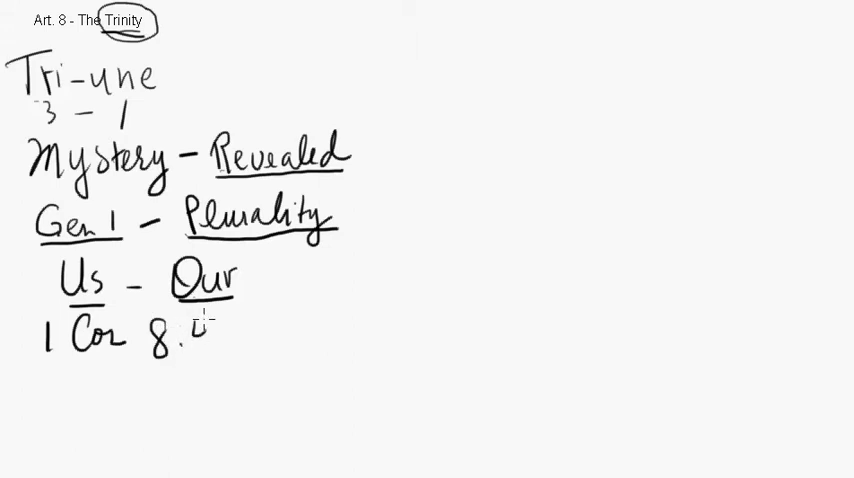
type("4-6")
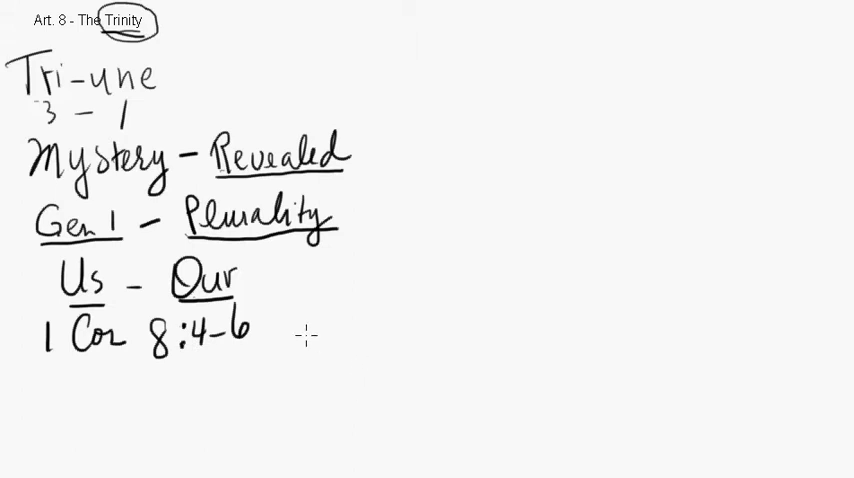
left_click_drag(270, 336, 320, 332)
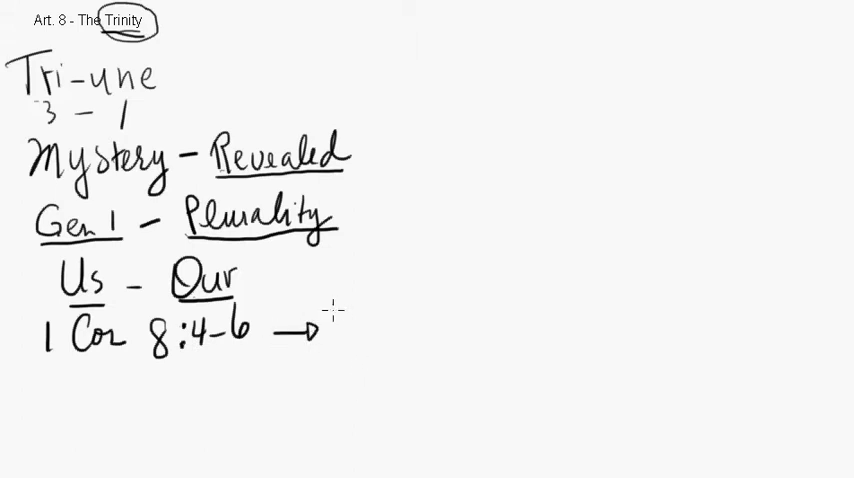
type("One")
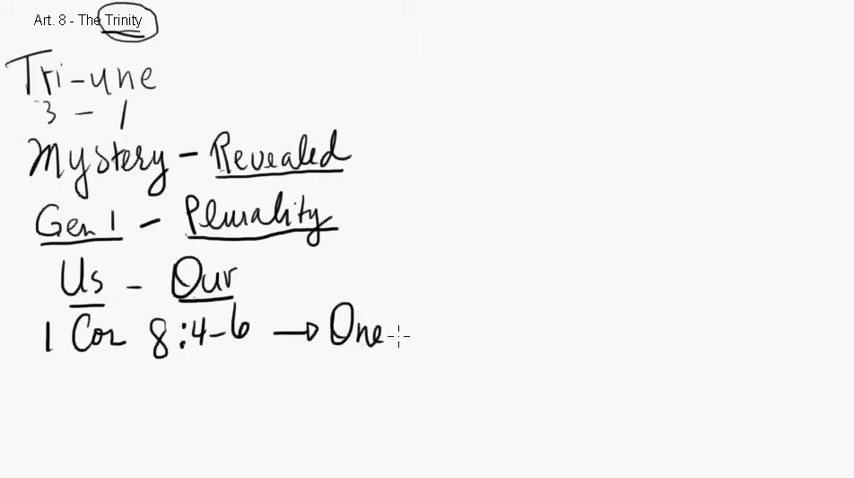
type("God")
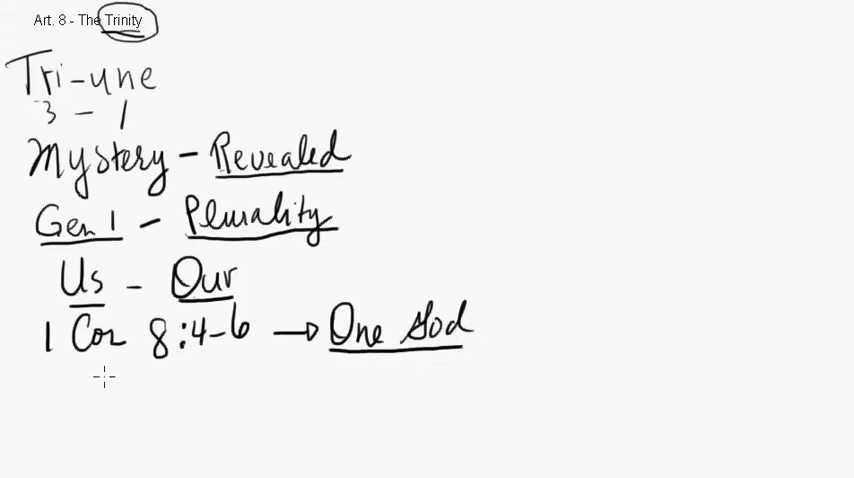
mouse_move(56, 380)
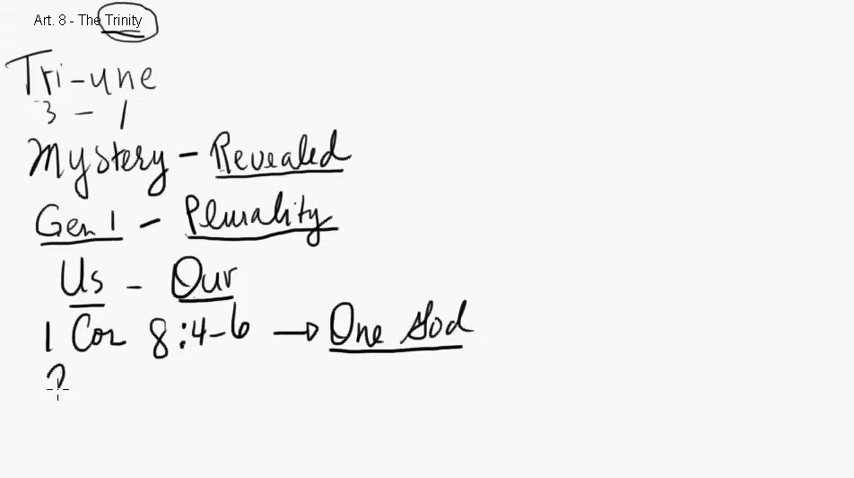
Handwrite 'Matt. 3:16,17 -' on a new line below the 1 Cor 8:4-6 line
type("M")
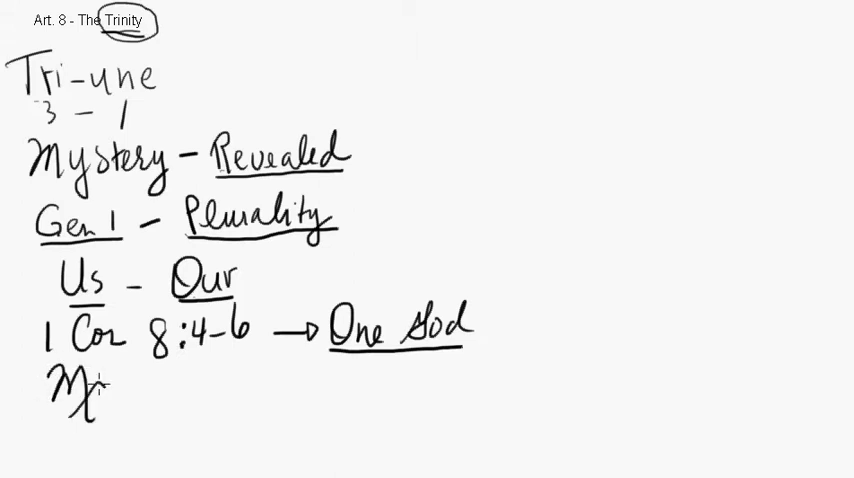
type("Matt.")
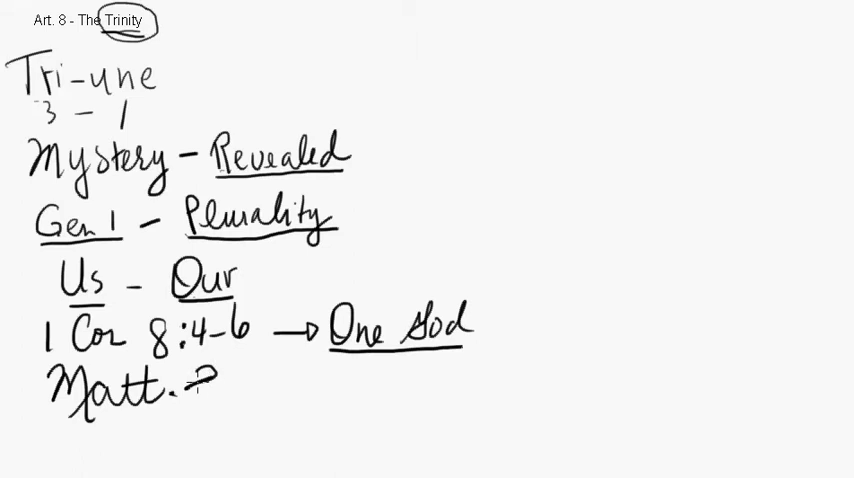
type("3:16")
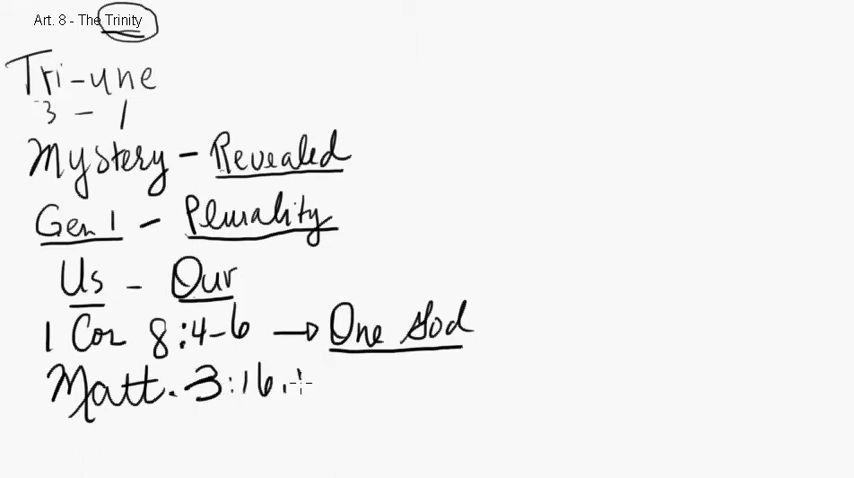
type("17 -")
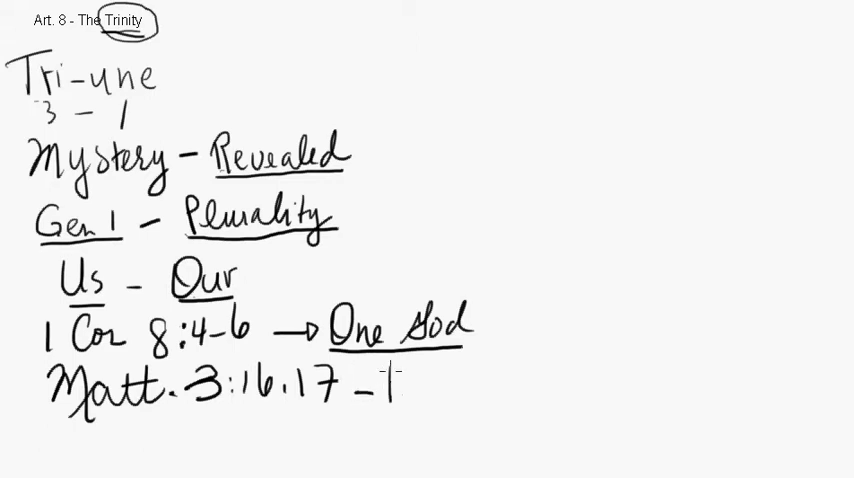
Extend the line with '- Matt 28:19' branching into F, S and HS
type("Man")
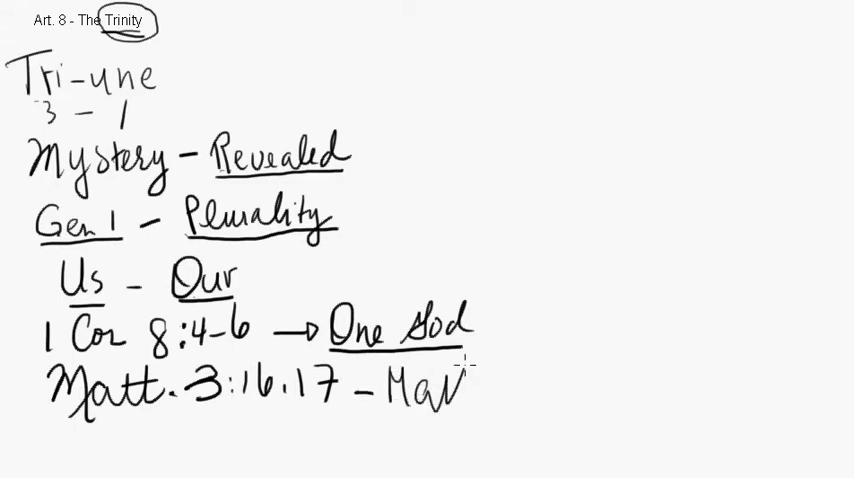
type("Matt.")
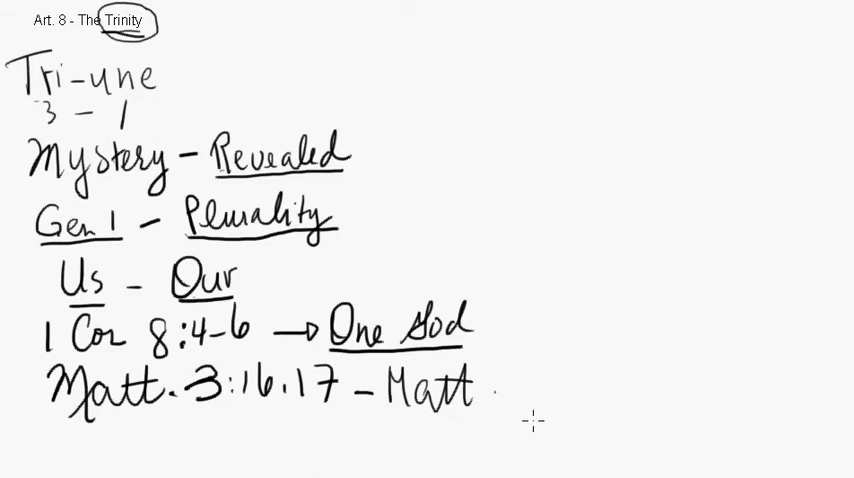
mouse_move(510, 388)
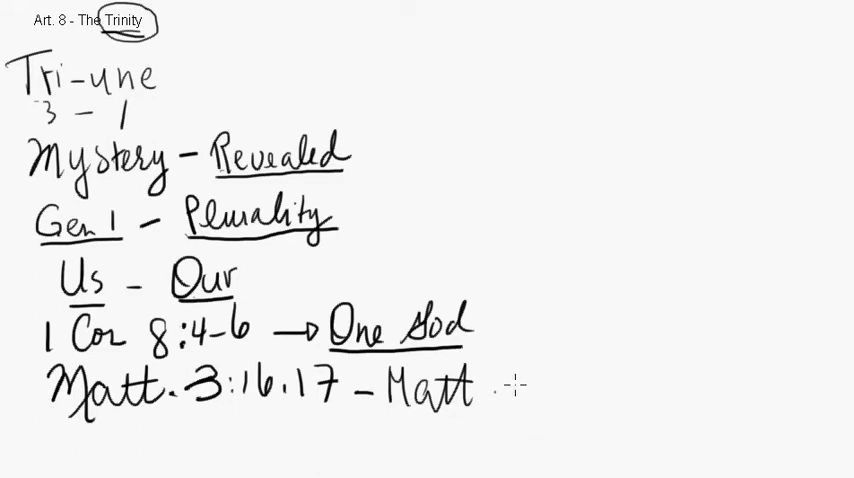
type("28:")
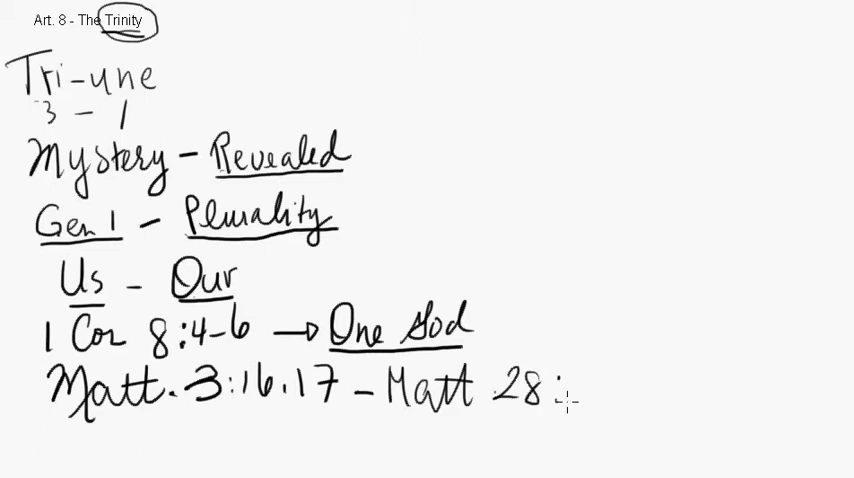
type("19")
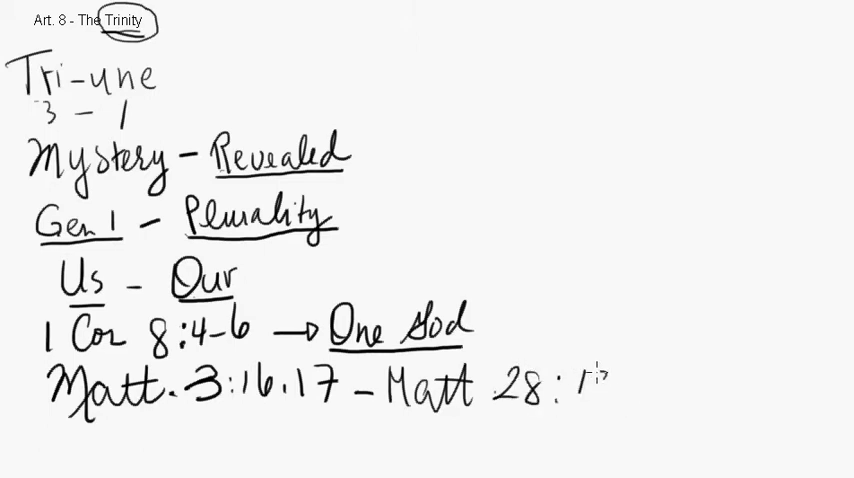
type("19")
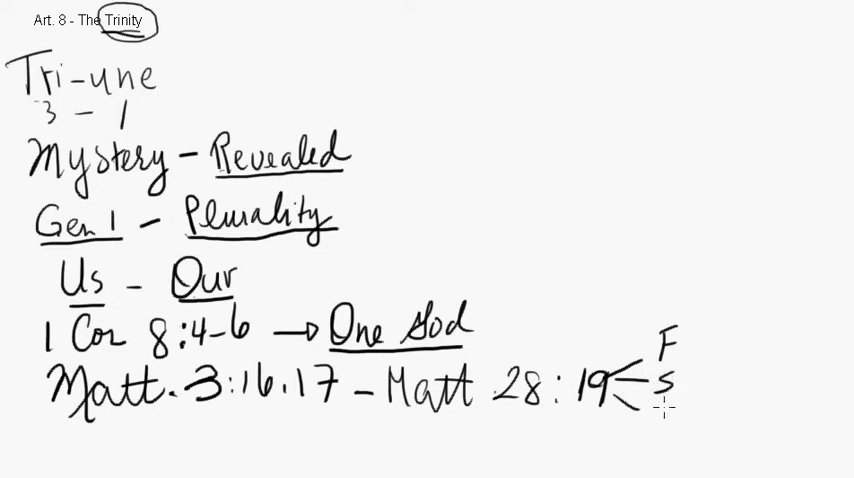
type("HS")
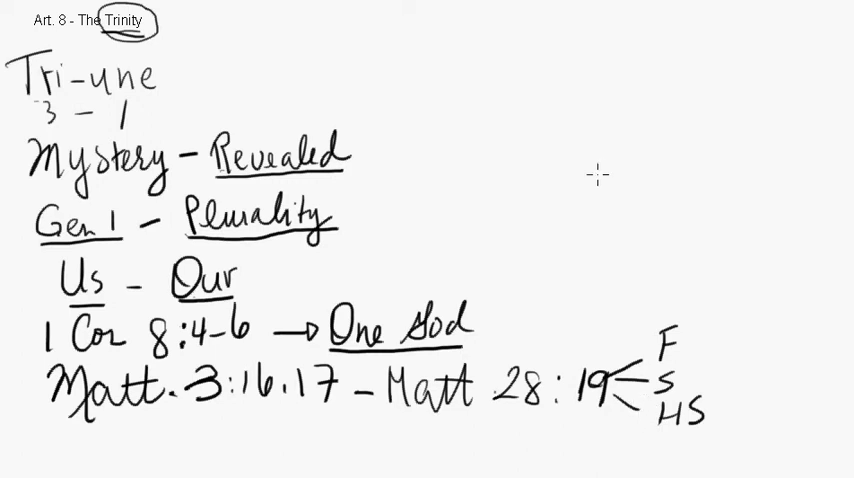
mouse_move(470, 104)
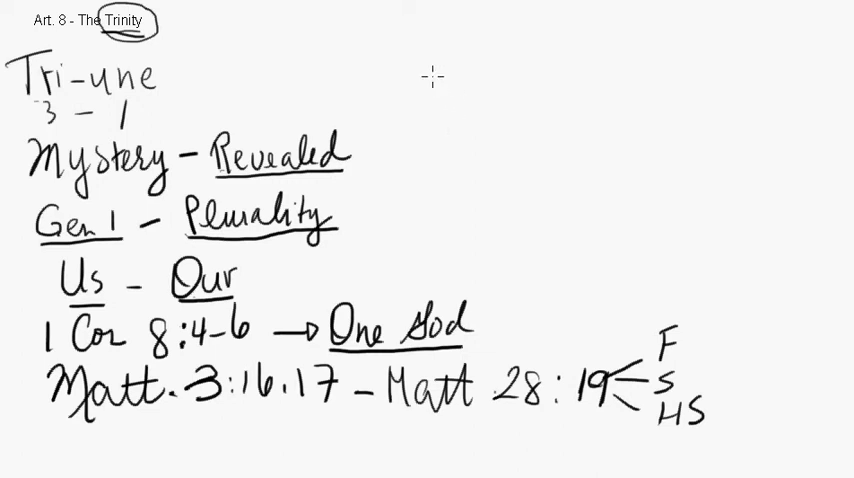
mouse_move(432, 56)
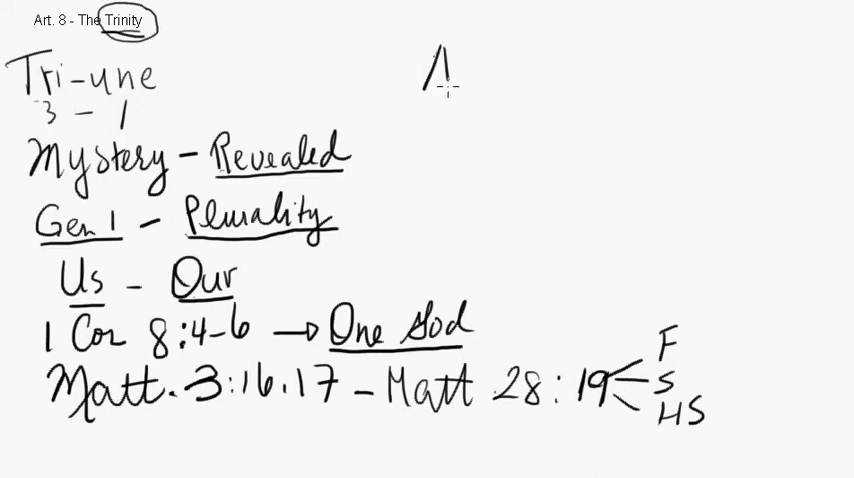
Handwrite 'Arius - 250 - 336' at top right with 'First created being' beneath it
type("Arius")
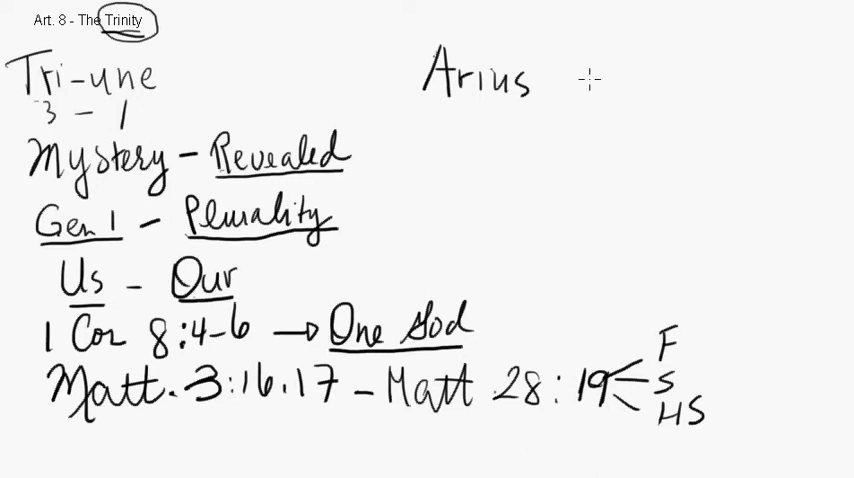
type("-2s")
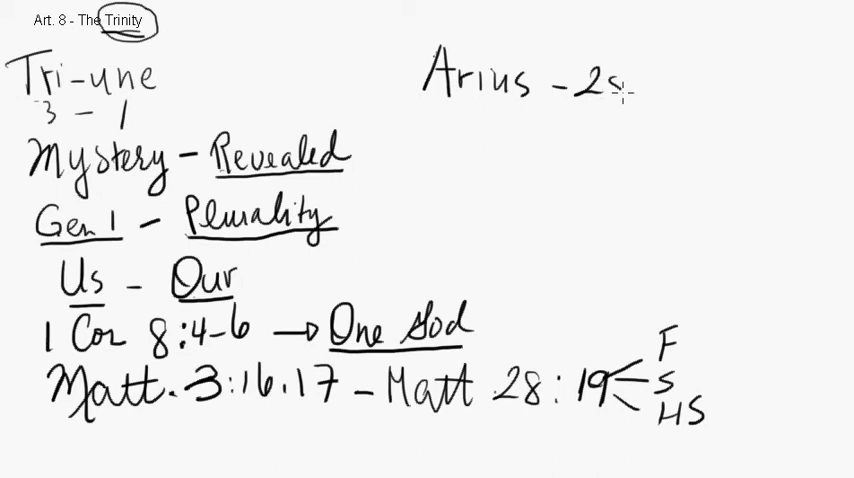
type("50 -")
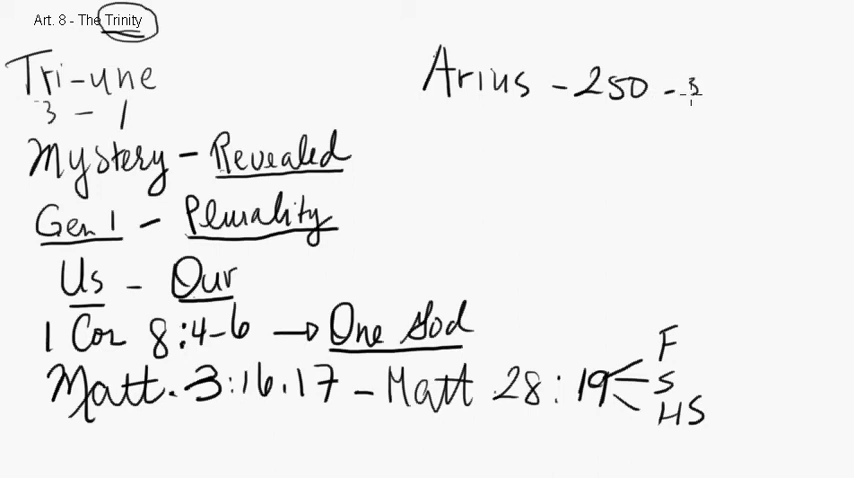
type("336")
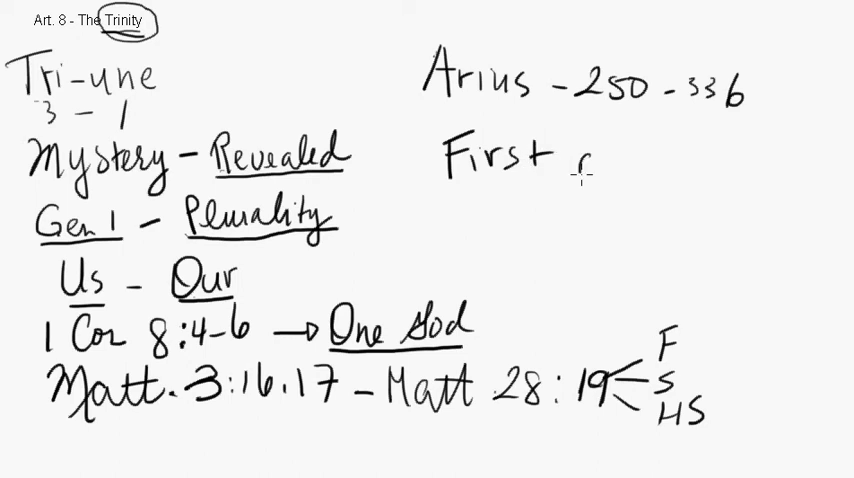
type("creat")
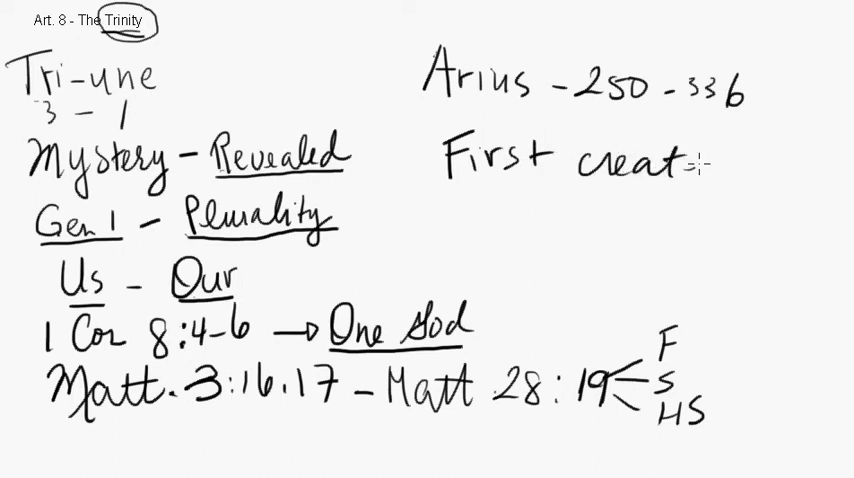
type("ed b")
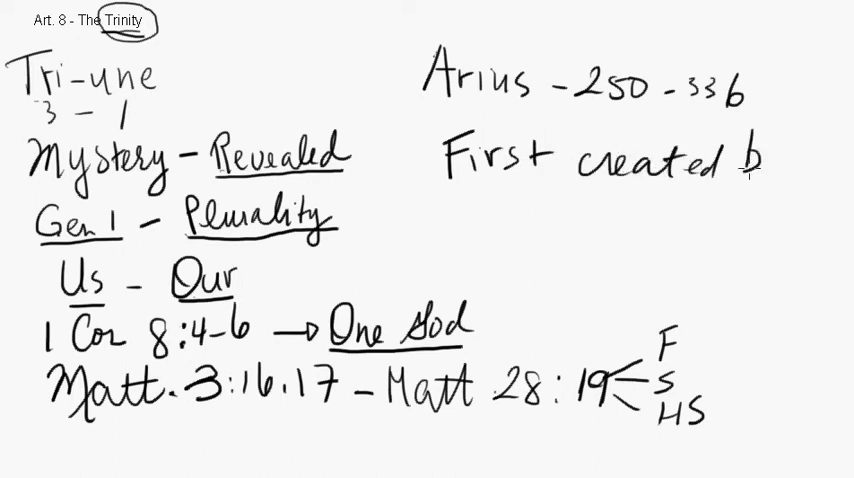
type("being")
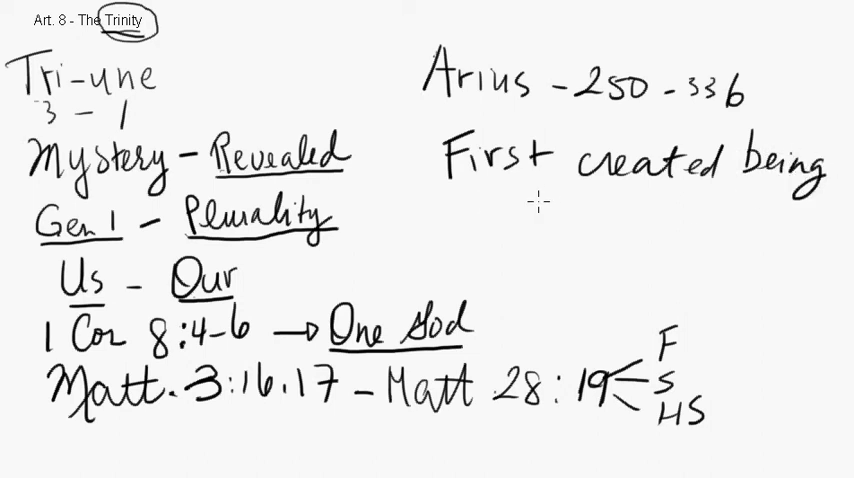
mouse_move(492, 264)
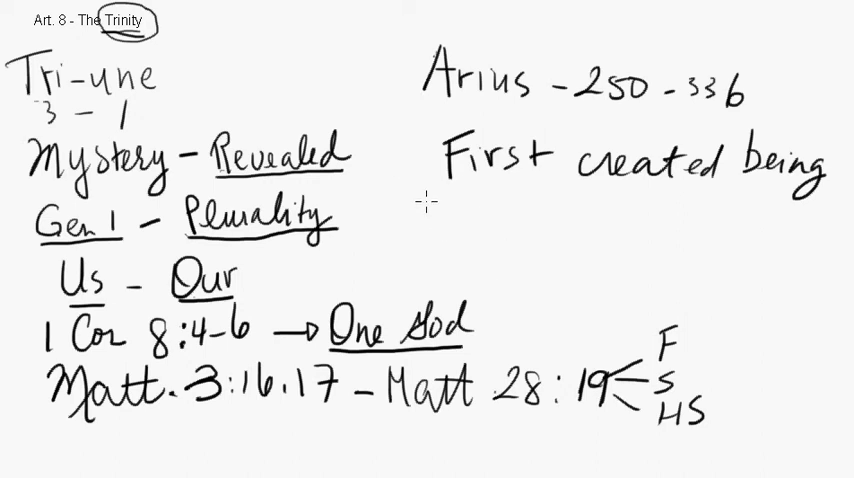
mouse_move(422, 200)
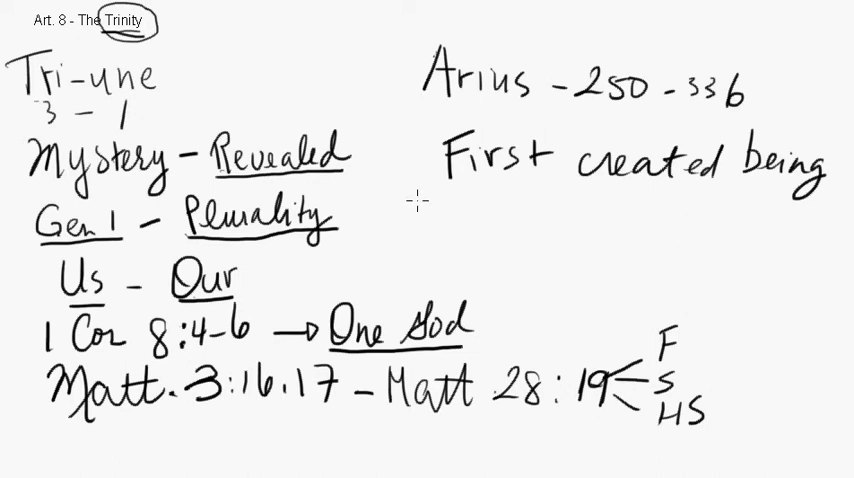
Handwrite 'Nicea - 325' below, circle Arius, and strike through 'First created being'
type("N-")
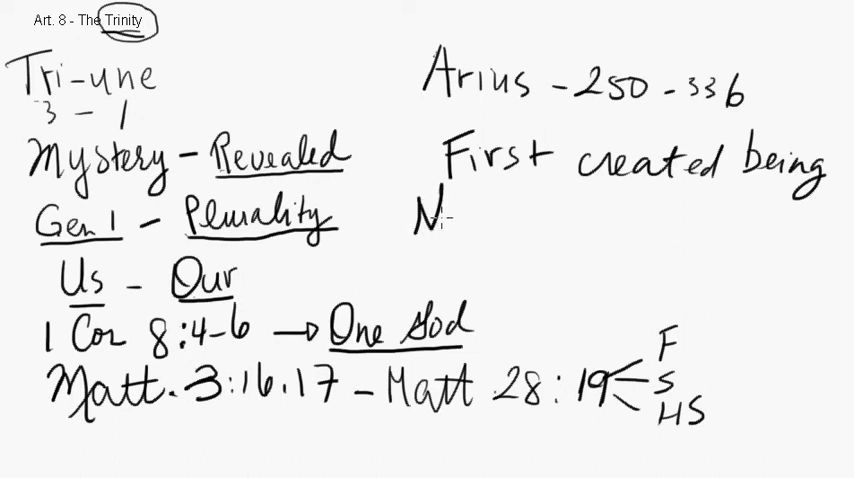
type("Nicea")
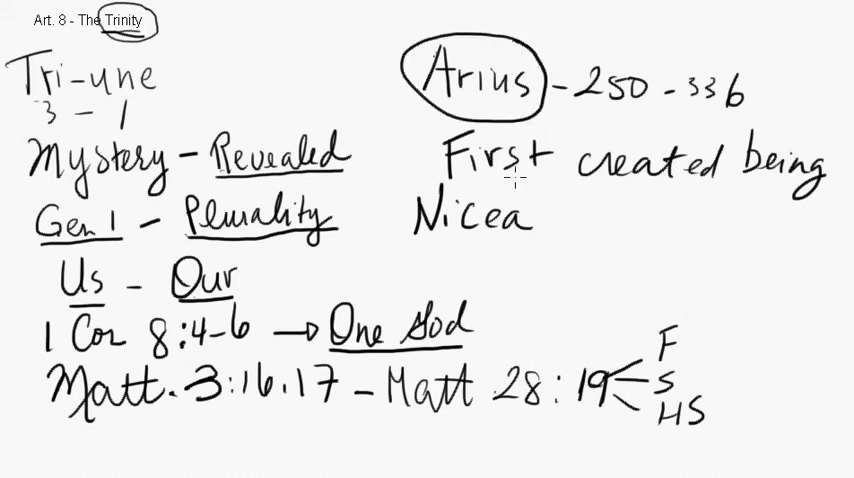
mouse_move(550, 226)
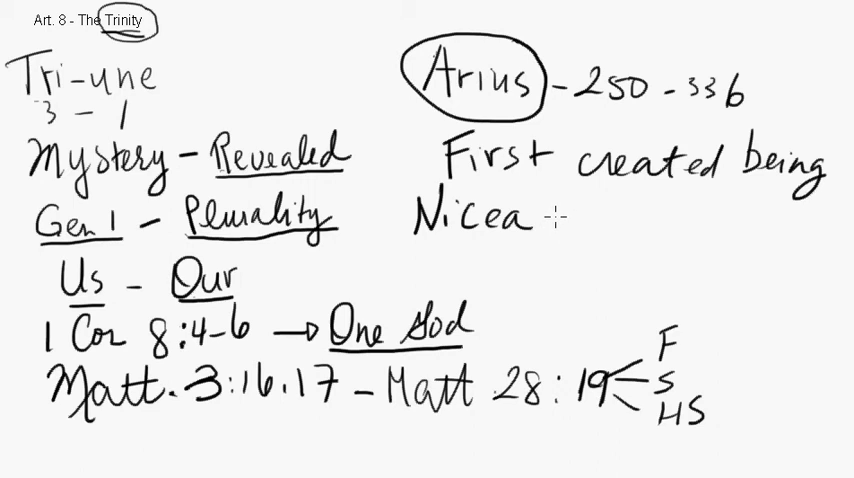
type("?")
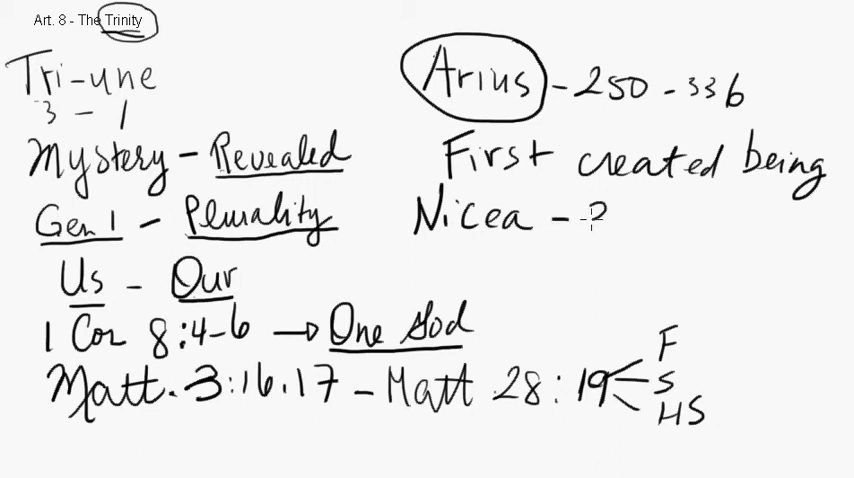
type("3")
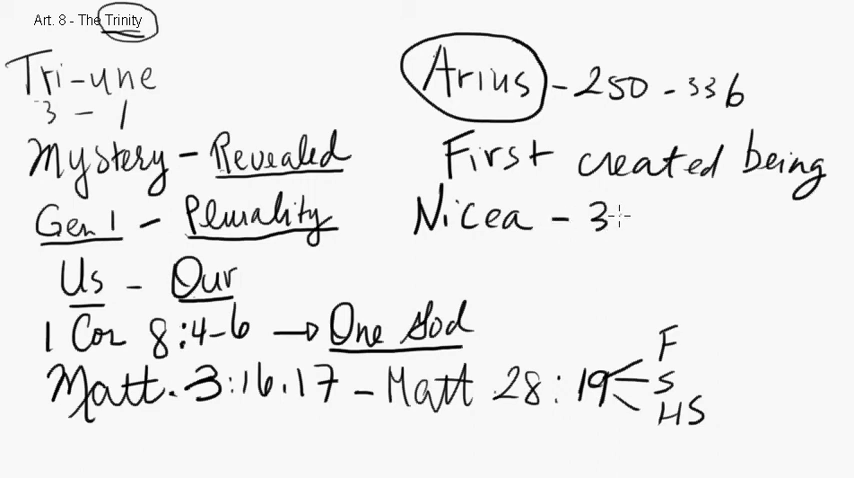
type("25")
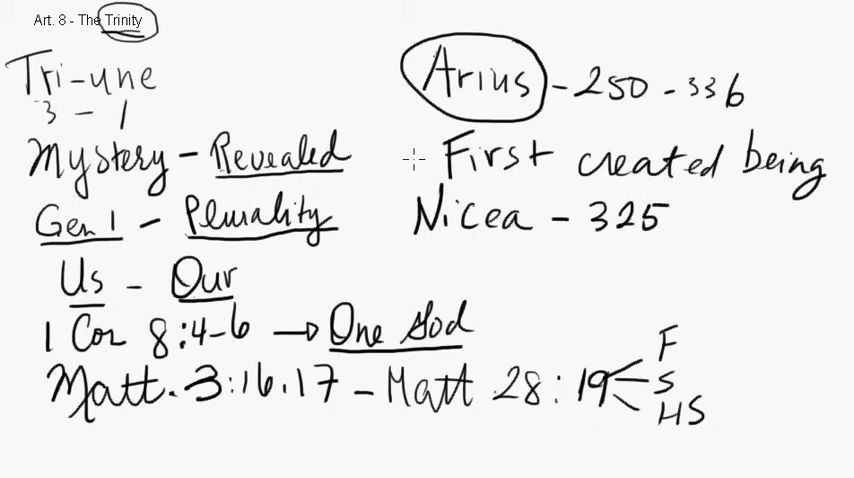
left_click_drag(420, 170, 810, 170)
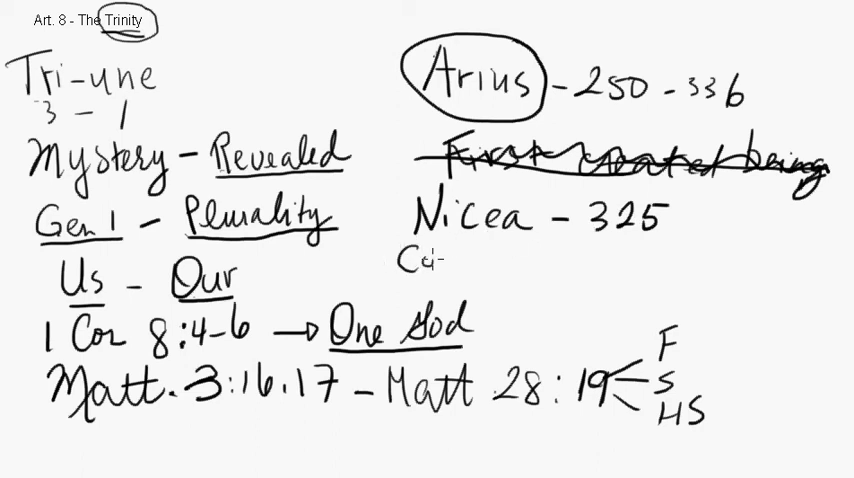
Handwrite 'Constantinople - 381' under the 'Nicea - 325' line
type("Const-")
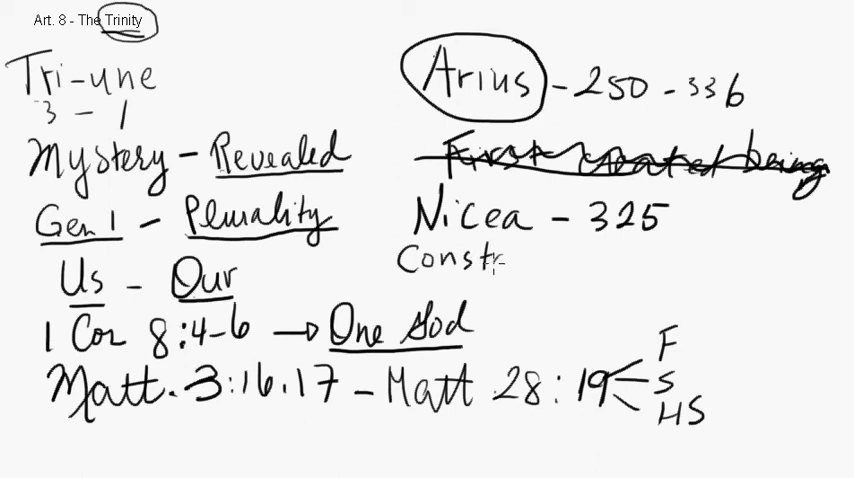
type("ant")
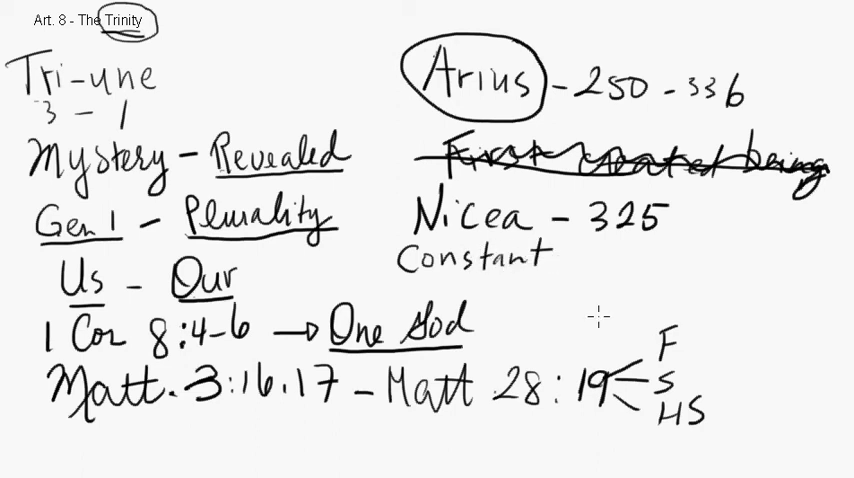
type("ino")
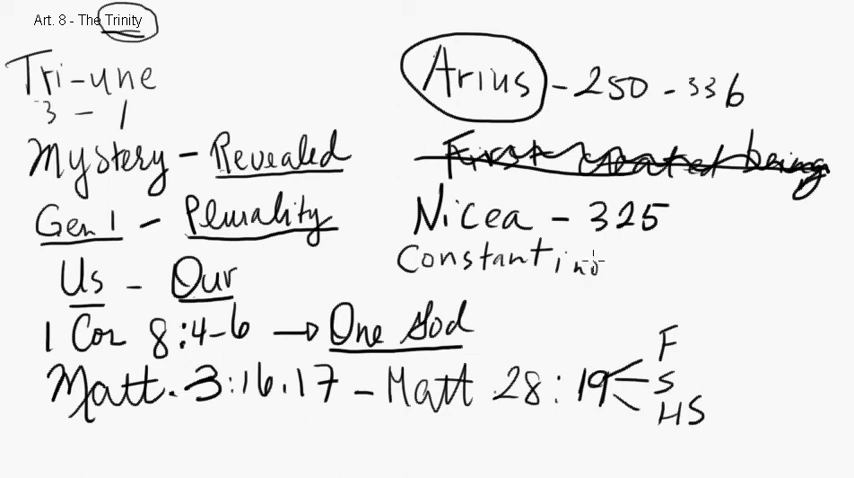
type("ople - 381")
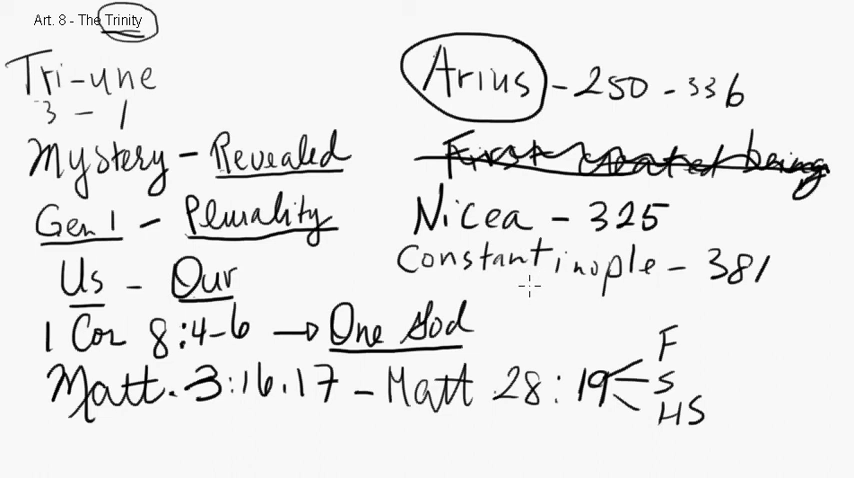
mouse_move(512, 288)
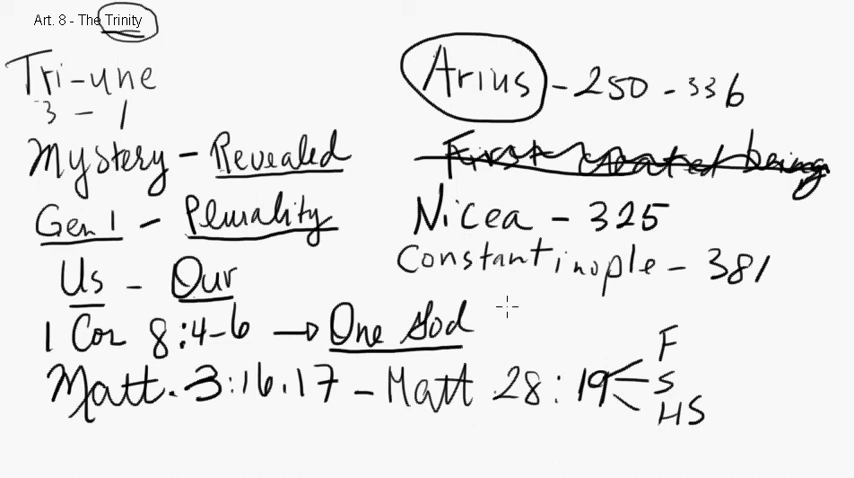
mouse_move(488, 320)
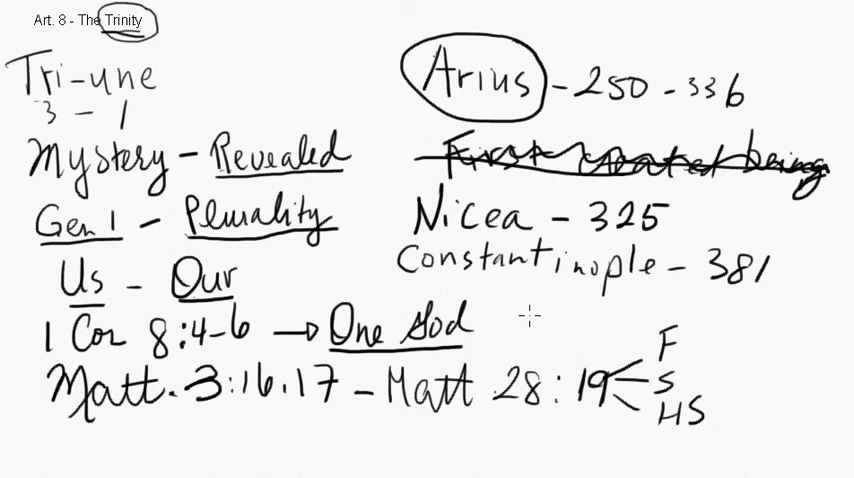
mouse_move(522, 308)
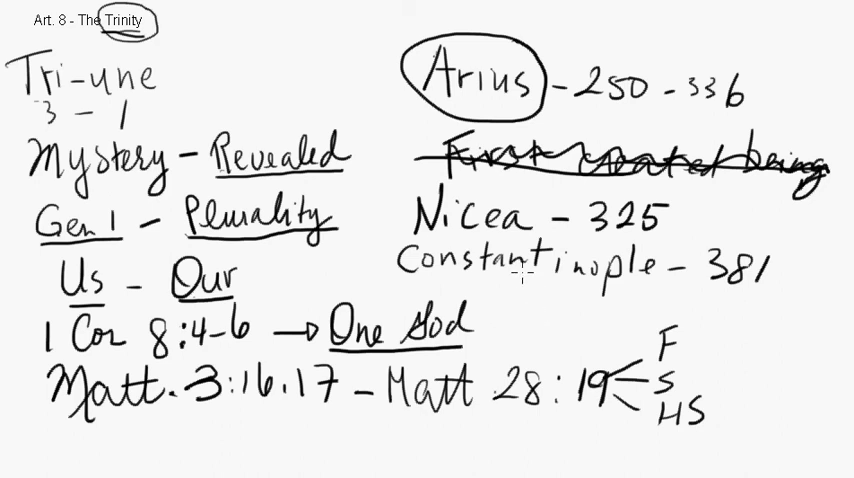
mouse_move(508, 292)
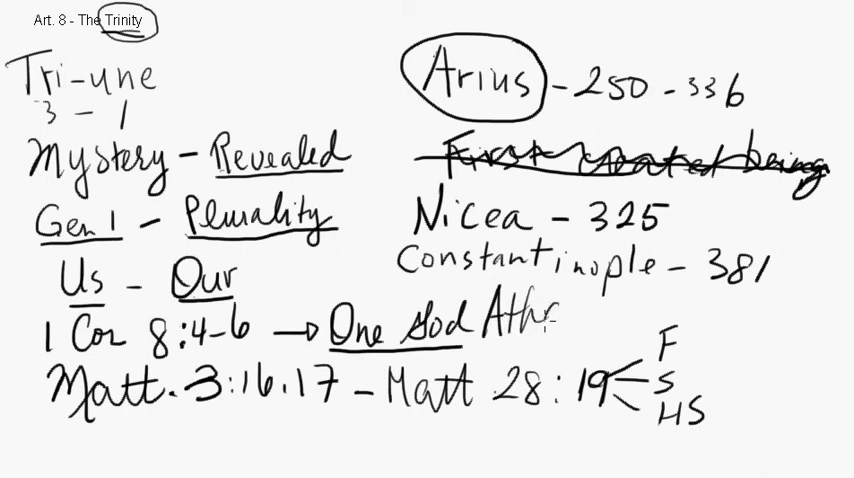
Handwrite 'Athanasian Creed' after 'One God' and draw a loop around it
type("anasian Creed")
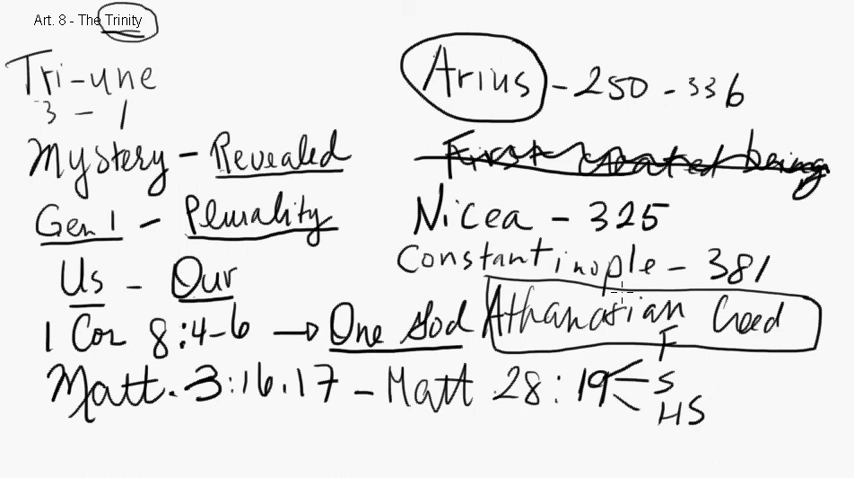
mouse_move(192, 52)
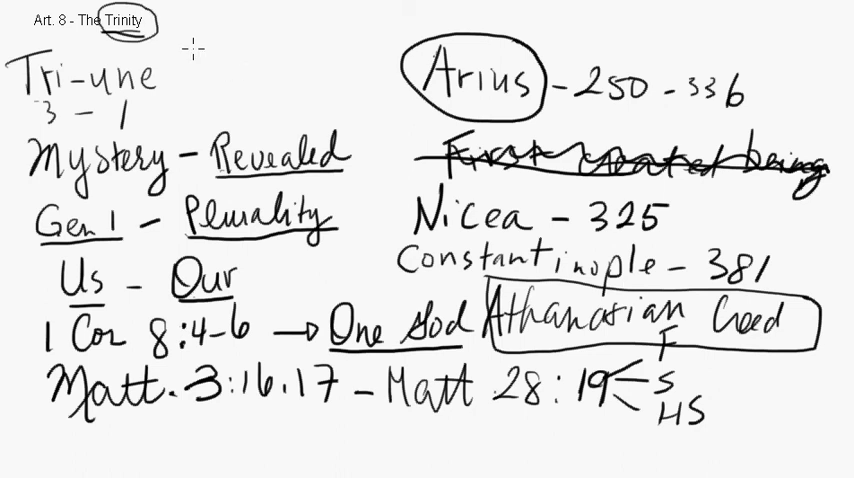
mouse_move(192, 40)
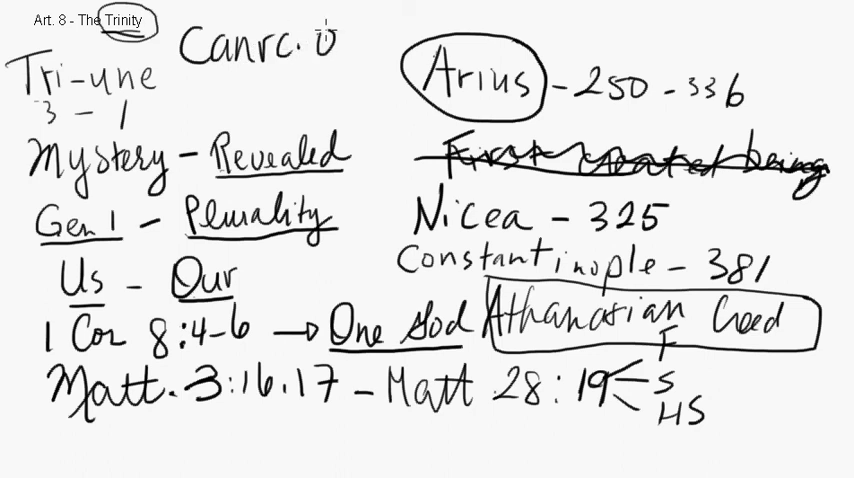
Handwrite 'canrc.org' near the top beside the Trinity heading
type("org")
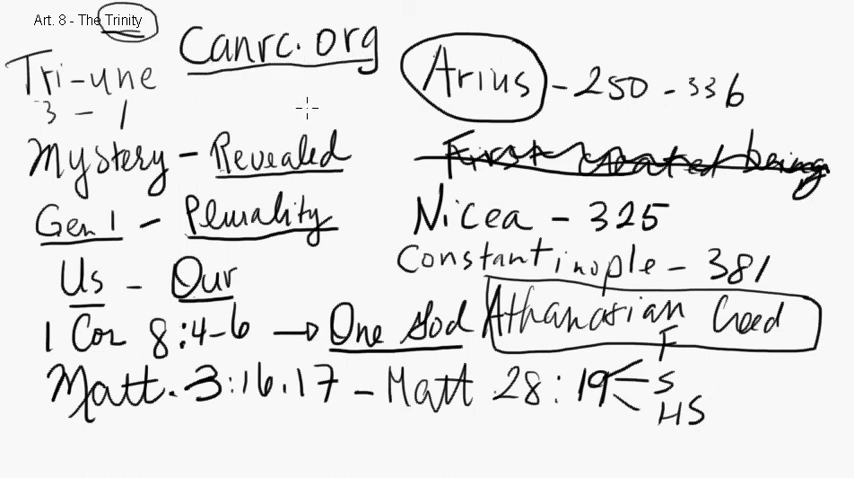
mouse_move(296, 112)
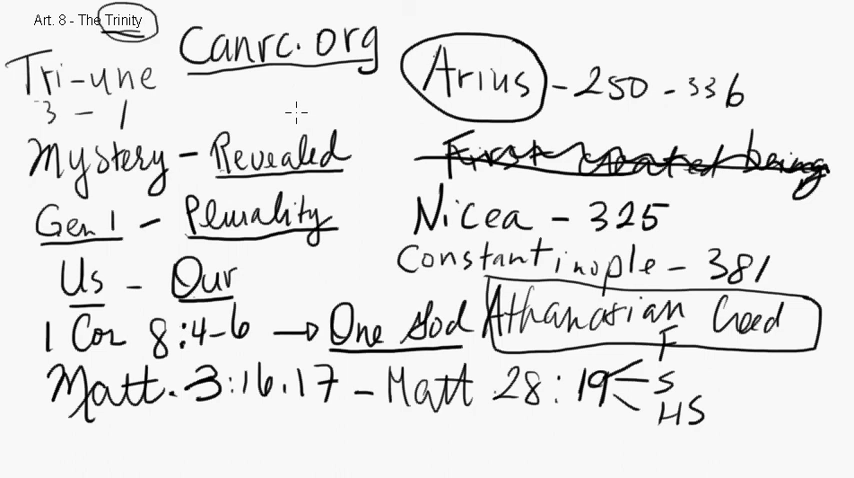